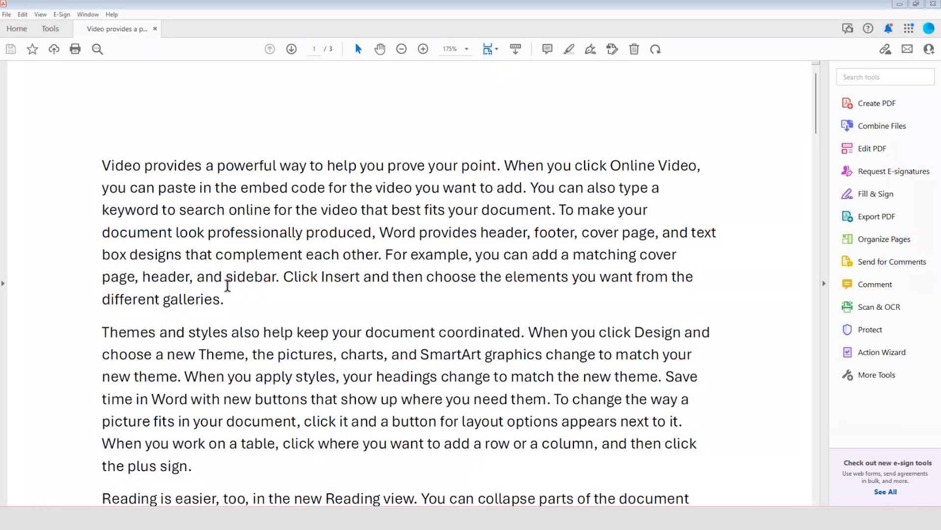
pyautogui.moveTo(336, 302)
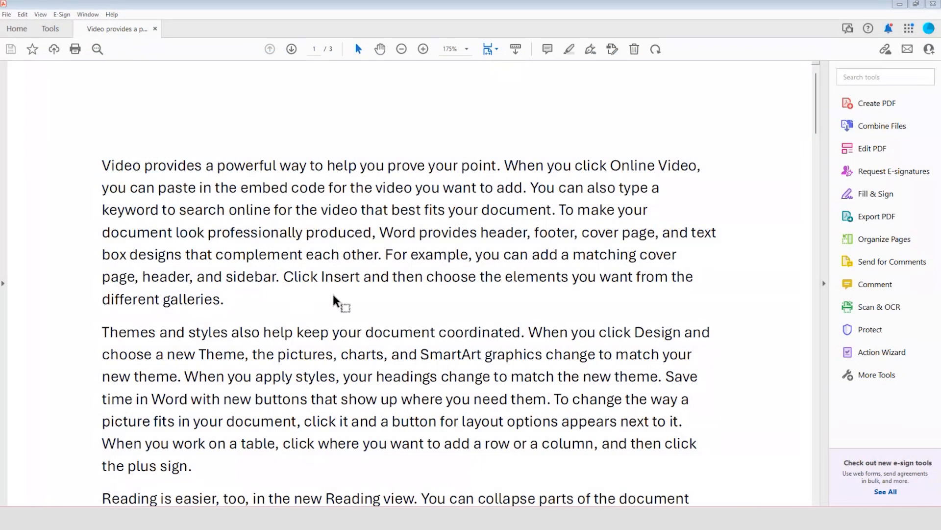
# Scroll to the 'Reading is easier, too' paragraph on page two and open its context menu.
pyautogui.scroll(-3)
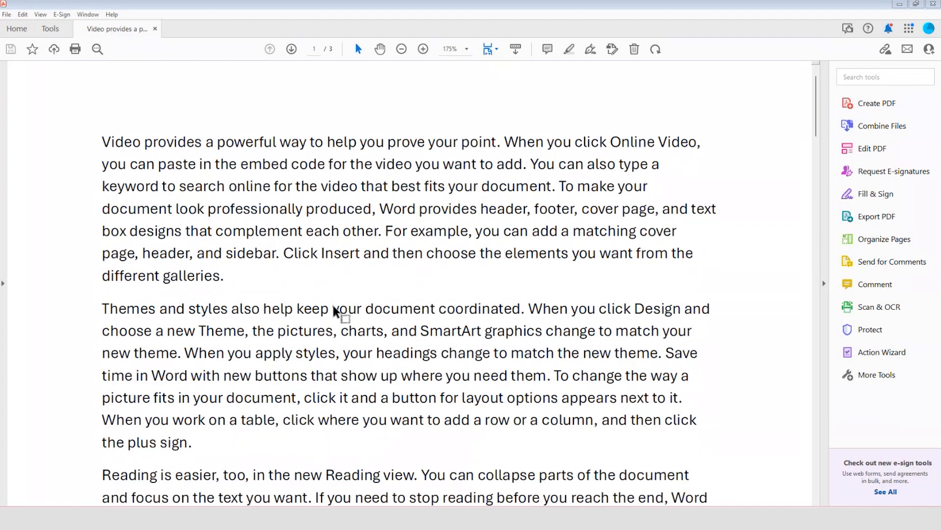
pyautogui.scroll(-3)
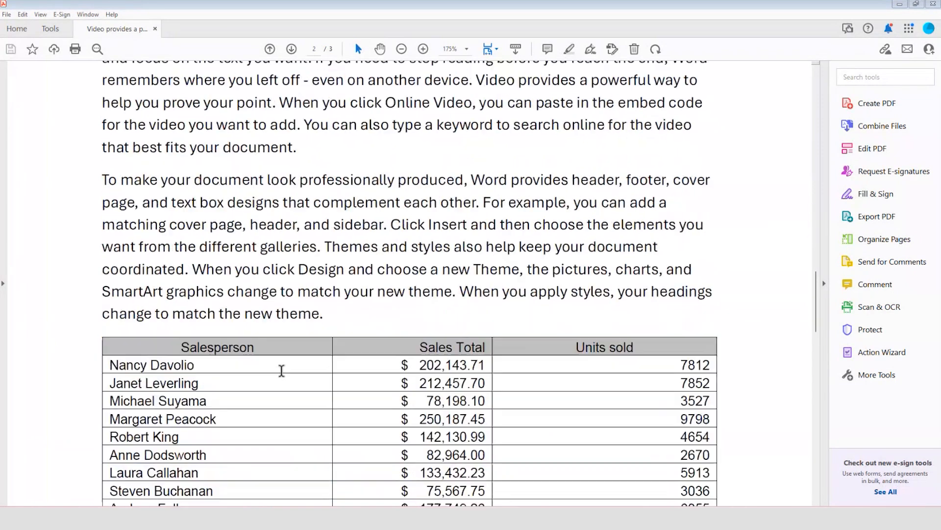
pyautogui.scroll(3)
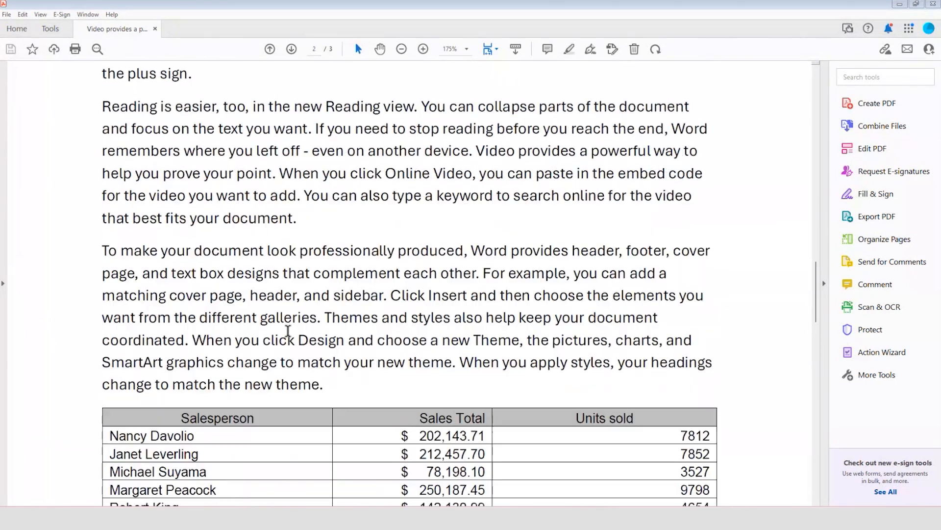
pyautogui.scroll(-3)
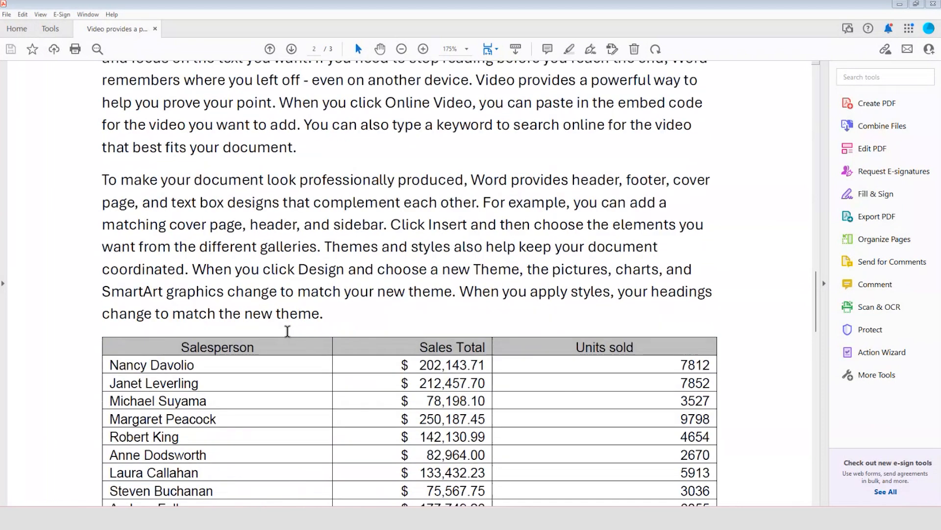
pyautogui.scroll(3)
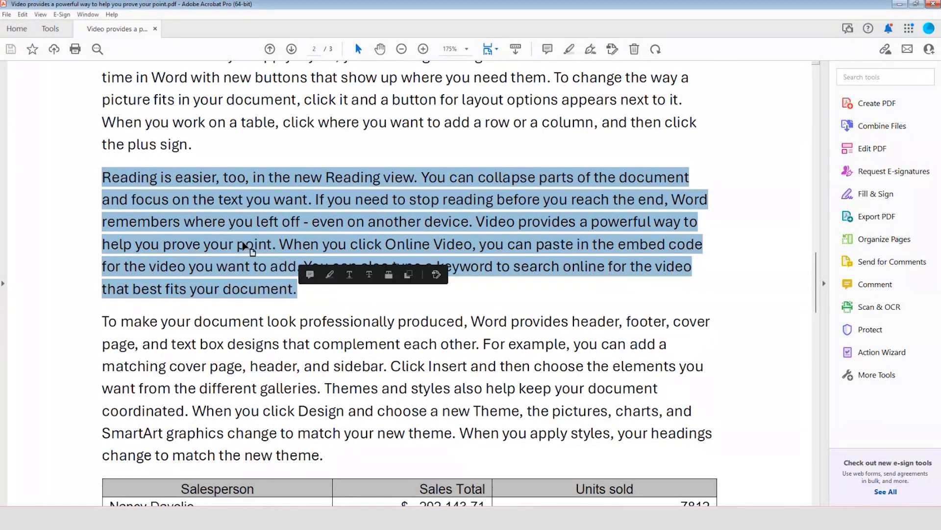
pyautogui.moveTo(217, 245)
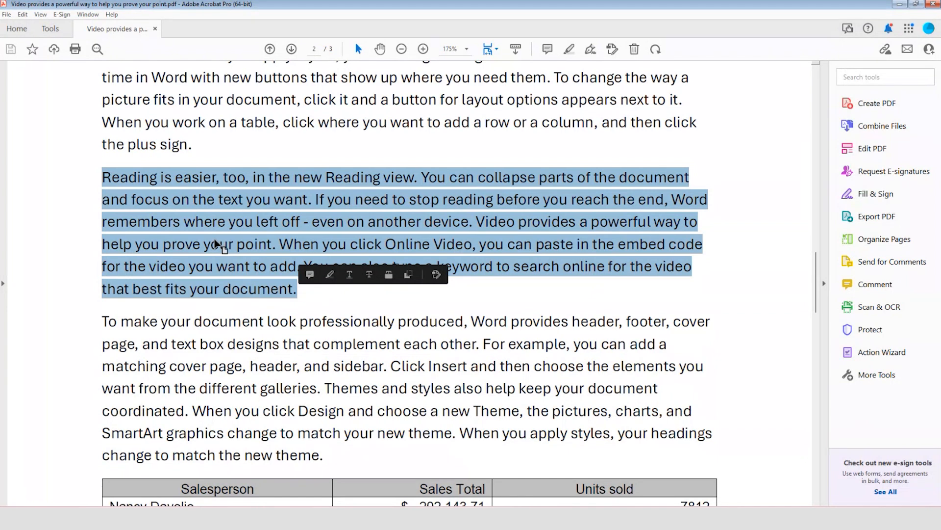
pyautogui.moveTo(210, 240)
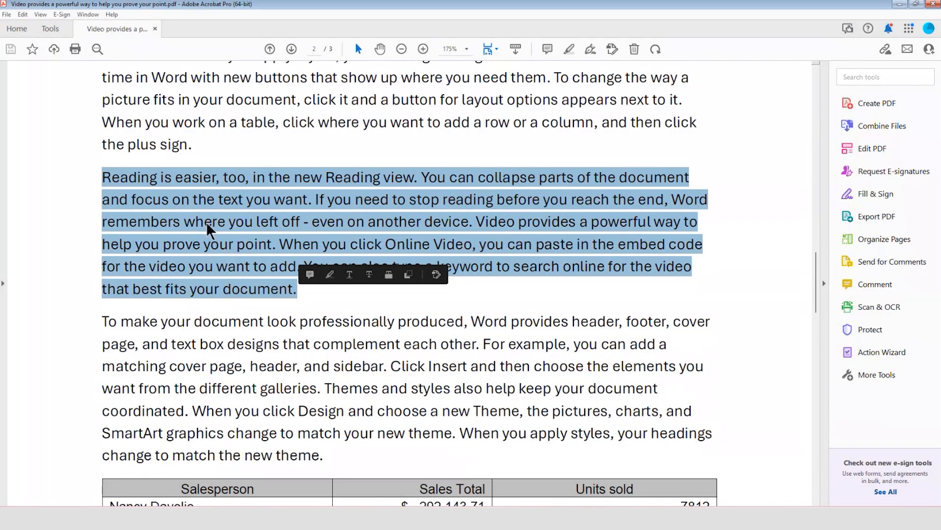
pyautogui.rightClick(207, 230)
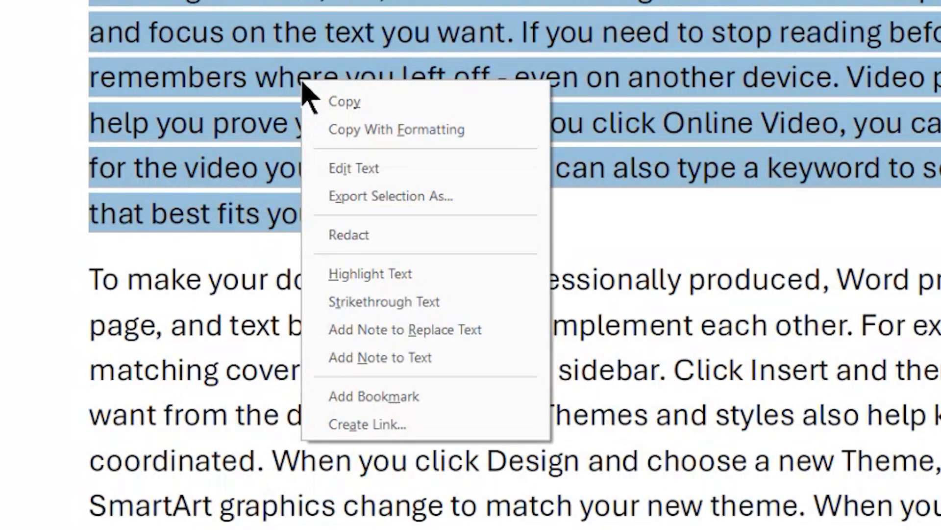
pyautogui.moveTo(349, 204)
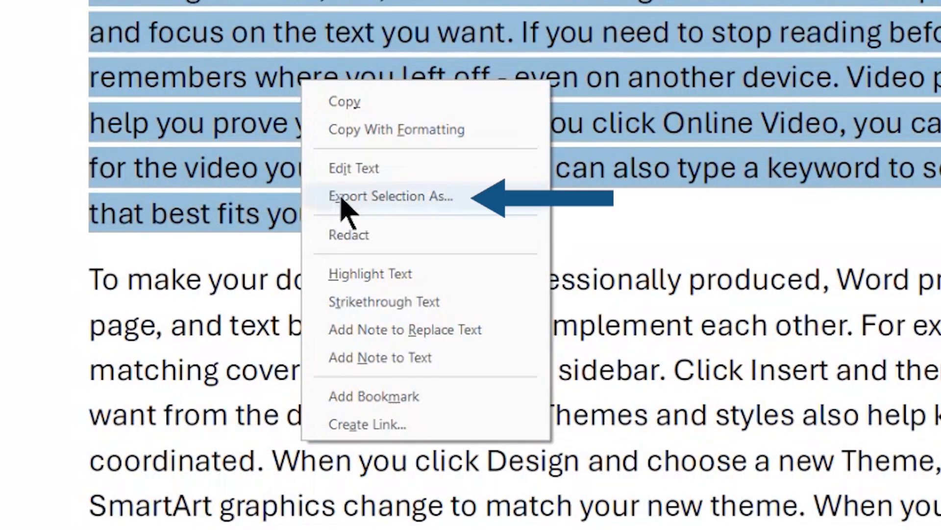
# Export the paragraph as a Word document (*.docx) named 'extract One' to the Desktop.
pyautogui.click(391, 196)
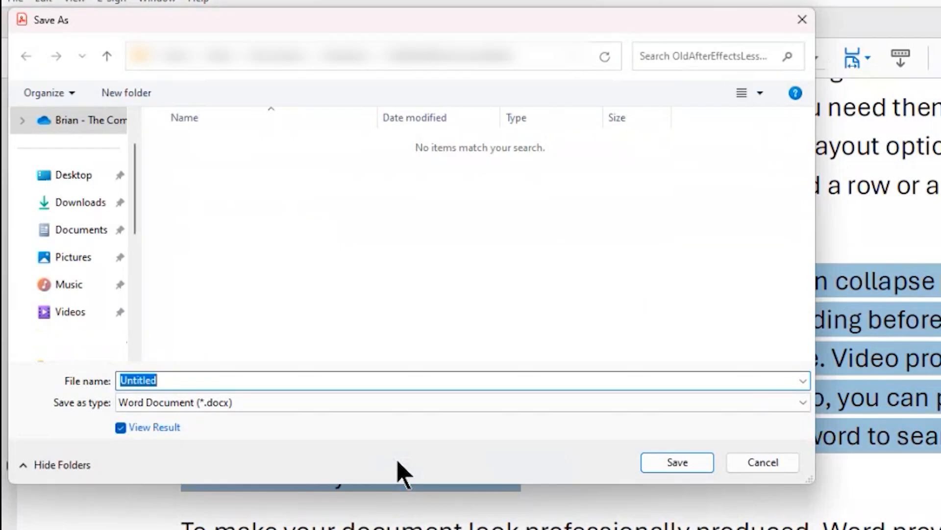
pyautogui.moveTo(421, 310)
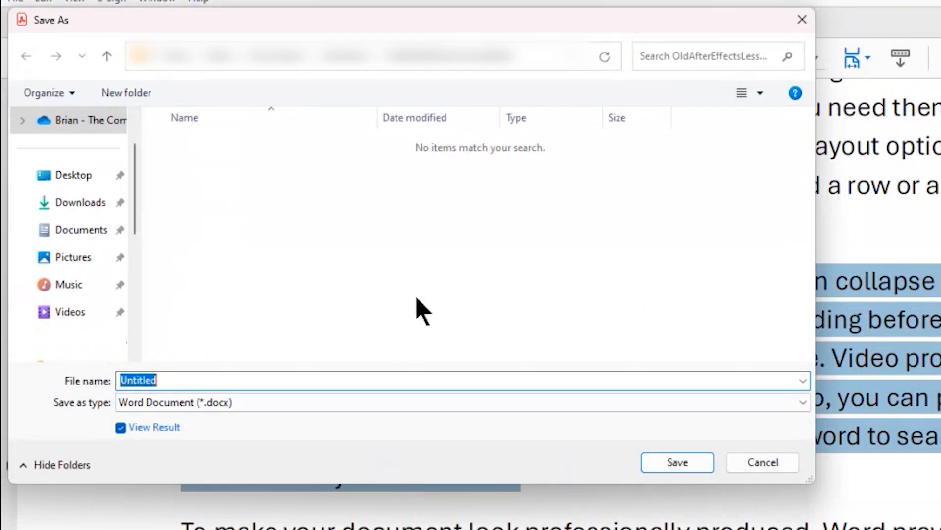
pyautogui.moveTo(343, 316)
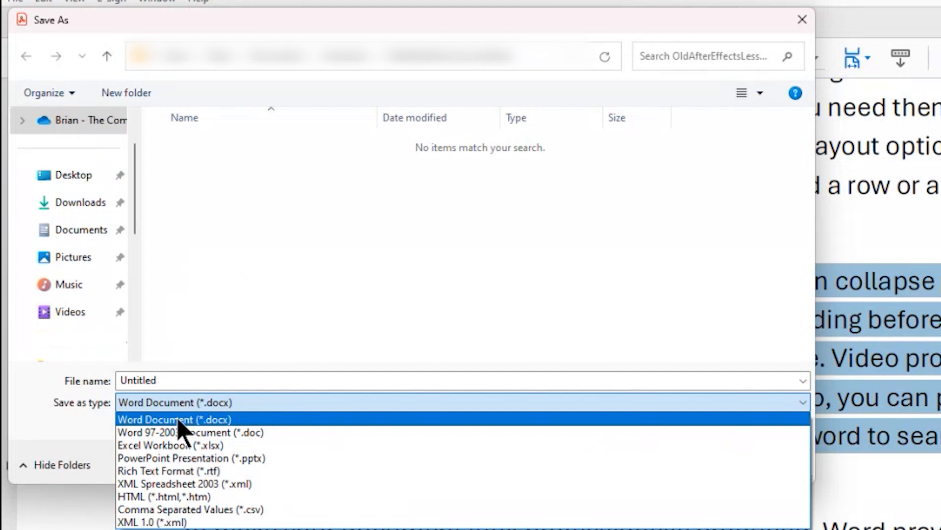
pyautogui.click(175, 418)
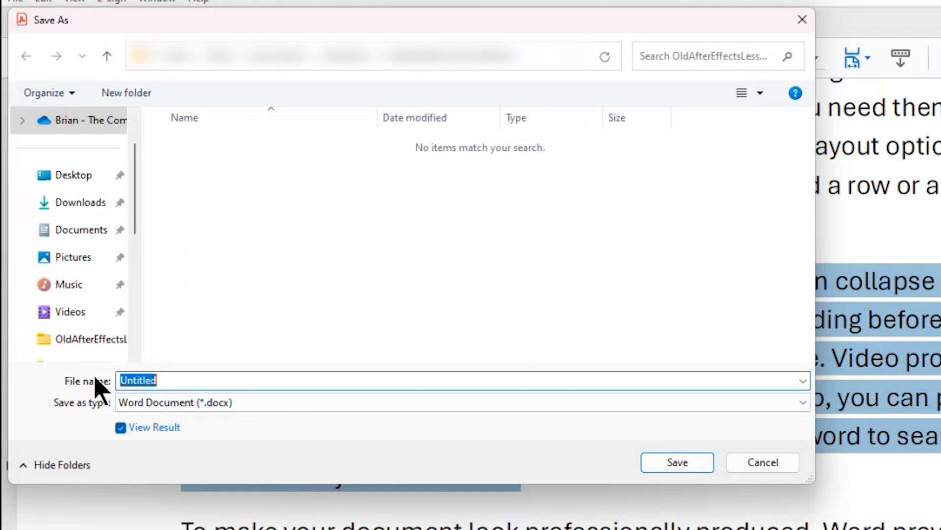
pyautogui.write('extract')
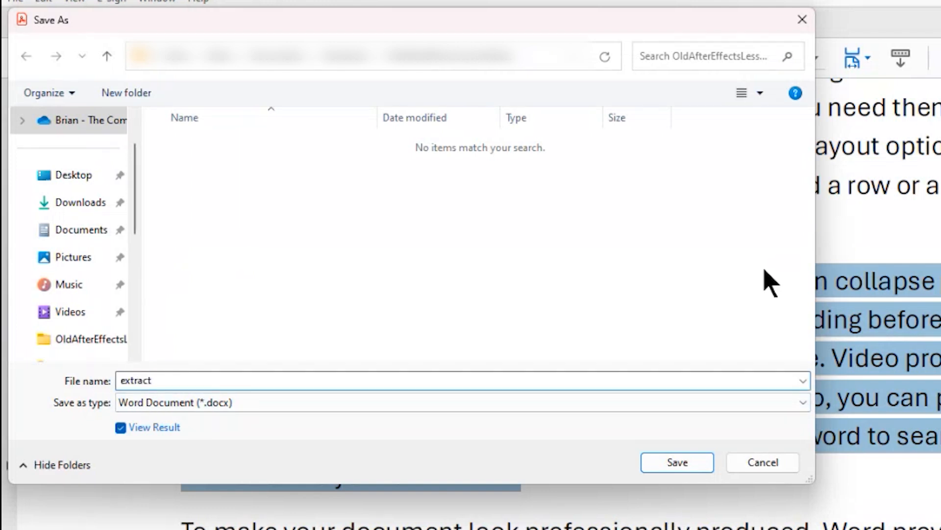
pyautogui.write('One')
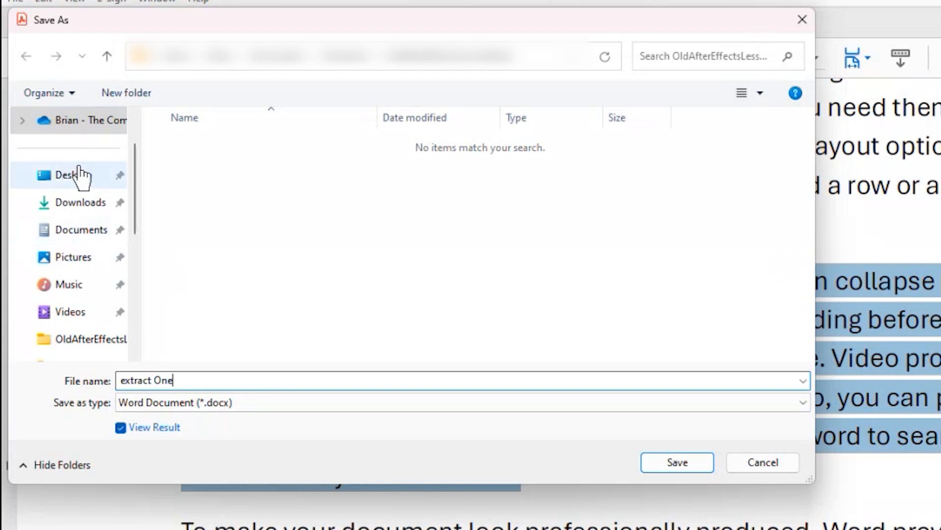
pyautogui.click(677, 462)
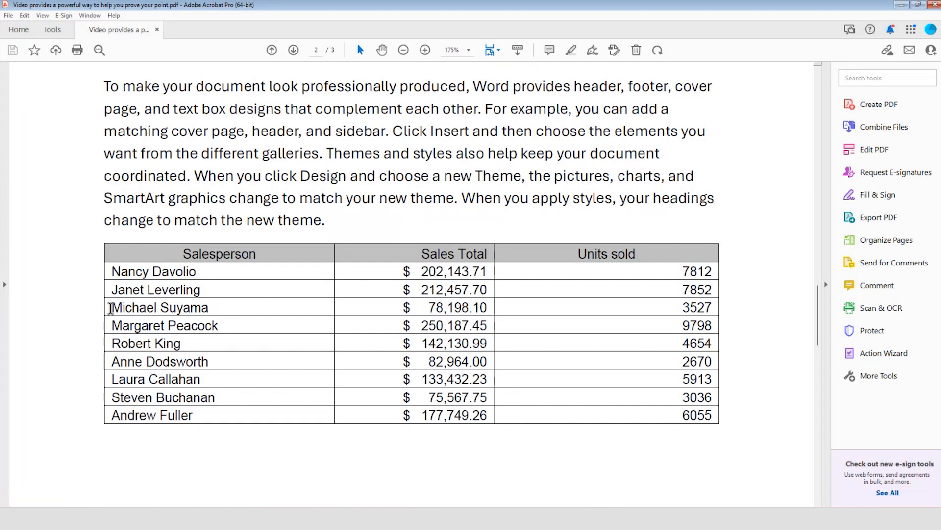
pyautogui.moveTo(93, 246)
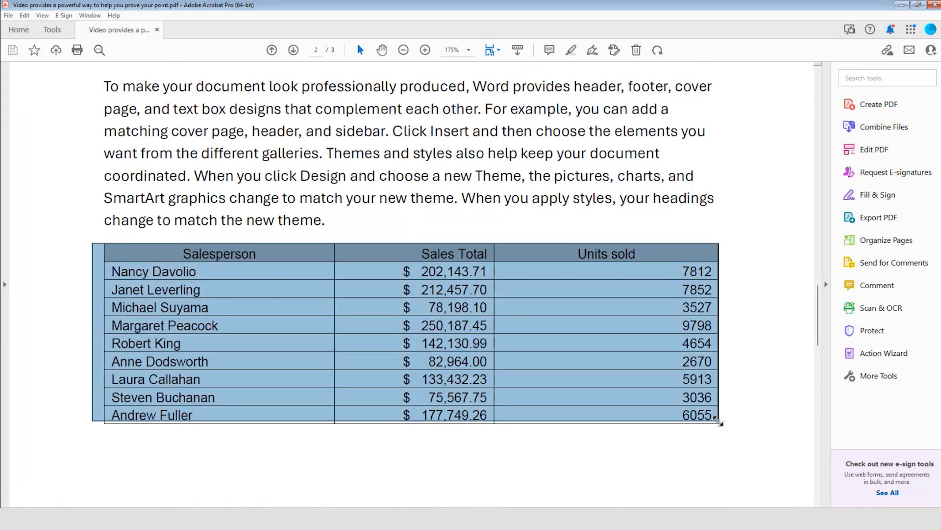
# Start Export Selection As on the selected sales table on page two.
pyautogui.rightClick(270, 186)
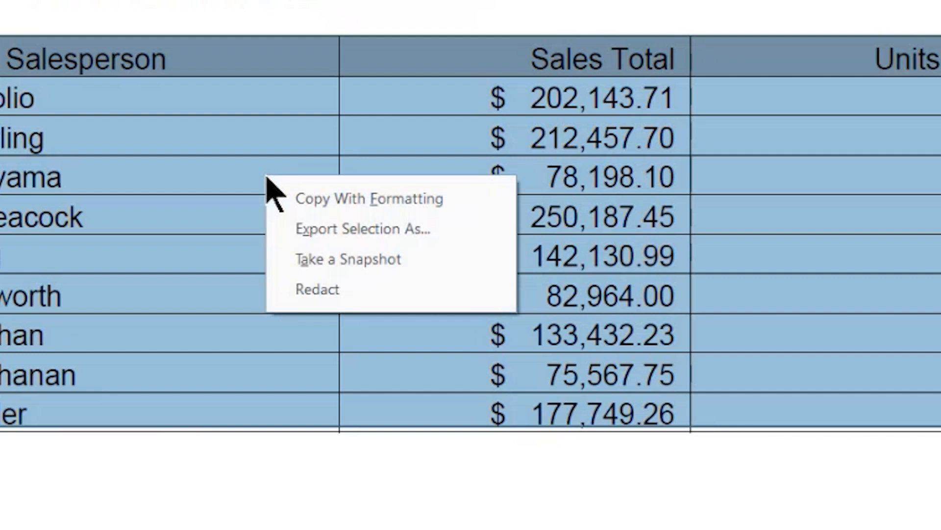
pyautogui.moveTo(337, 249)
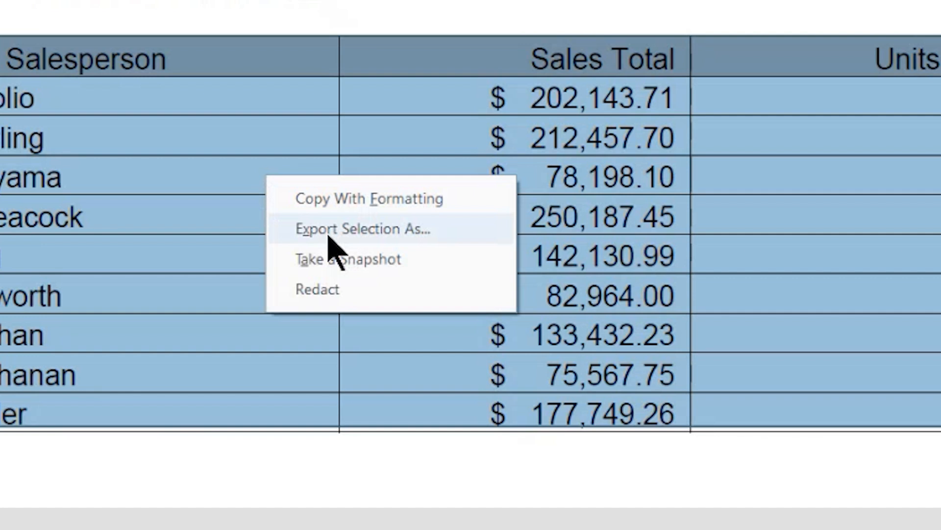
pyautogui.click(363, 229)
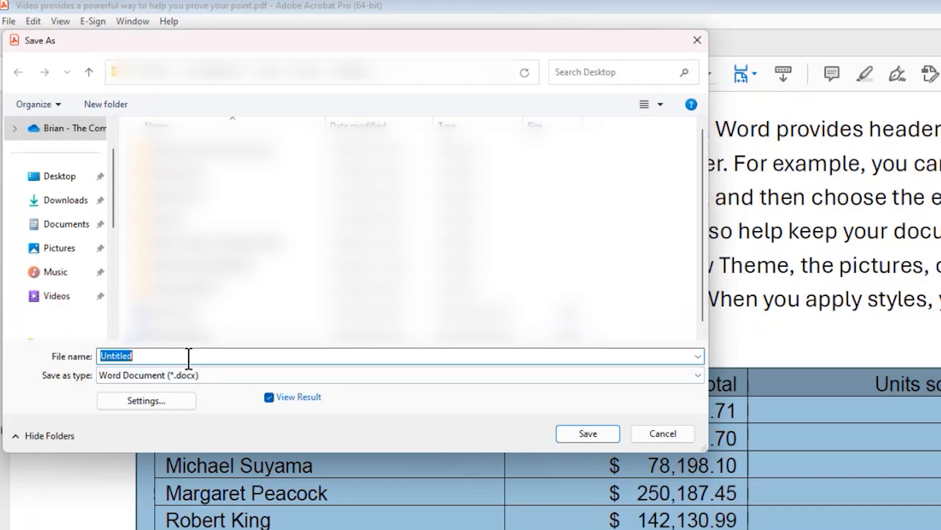
pyautogui.moveTo(146, 375)
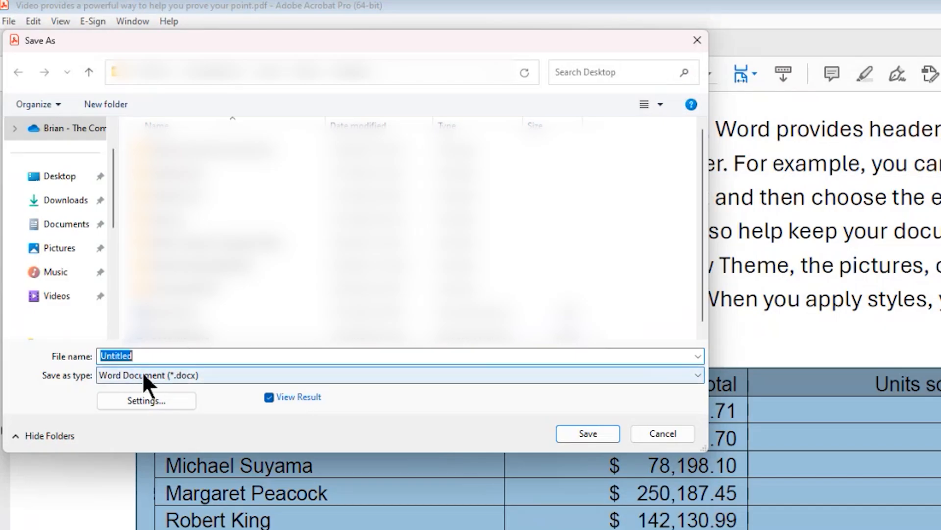
pyautogui.moveTo(246, 389)
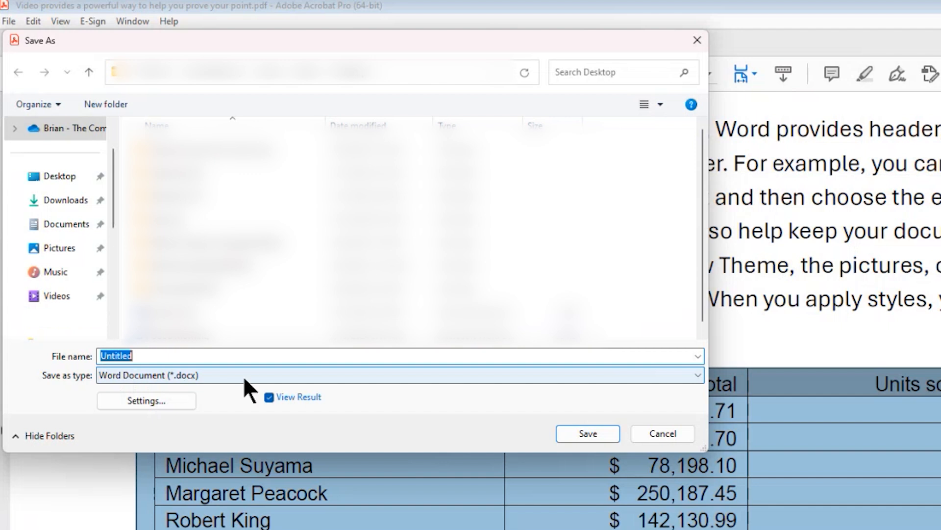
# Save the sales table as an Excel Workbook (*.xlsx) named Untitled after reviewing the conversion settings.
pyautogui.click(397, 375)
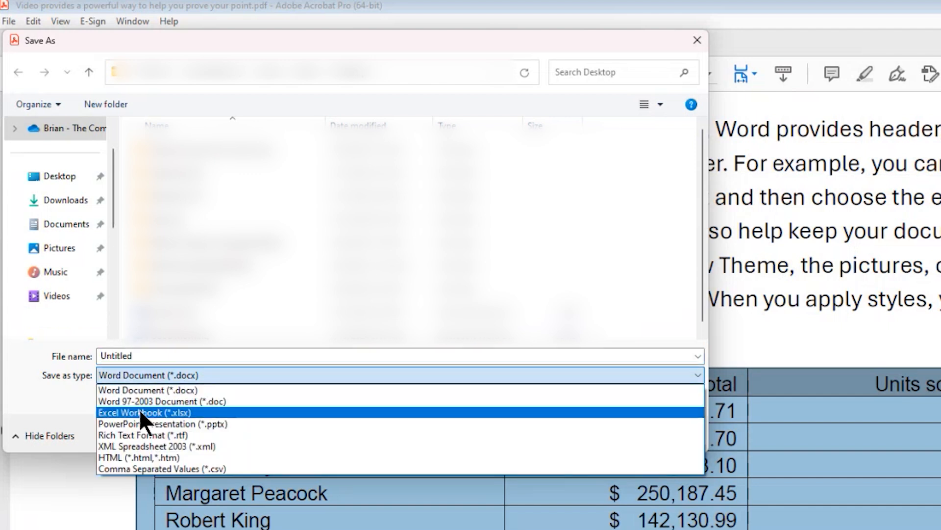
pyautogui.click(145, 412)
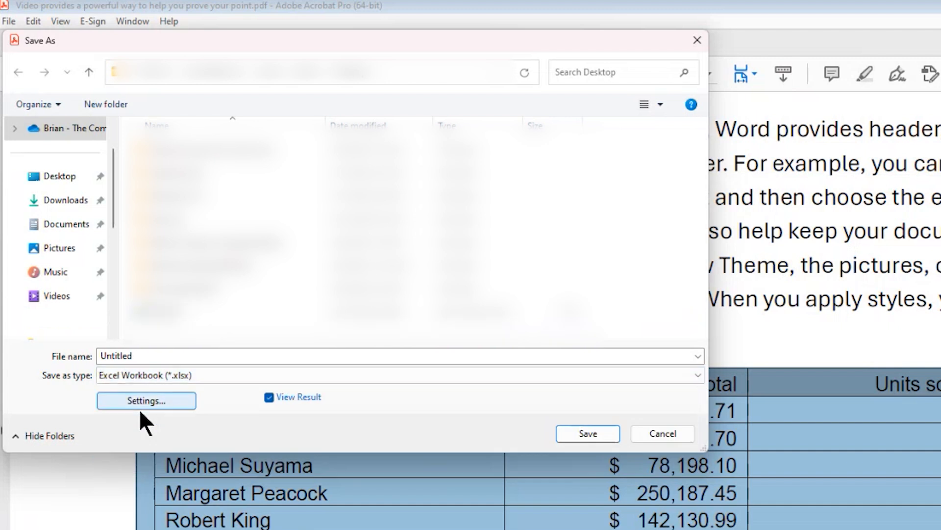
pyautogui.click(396, 355)
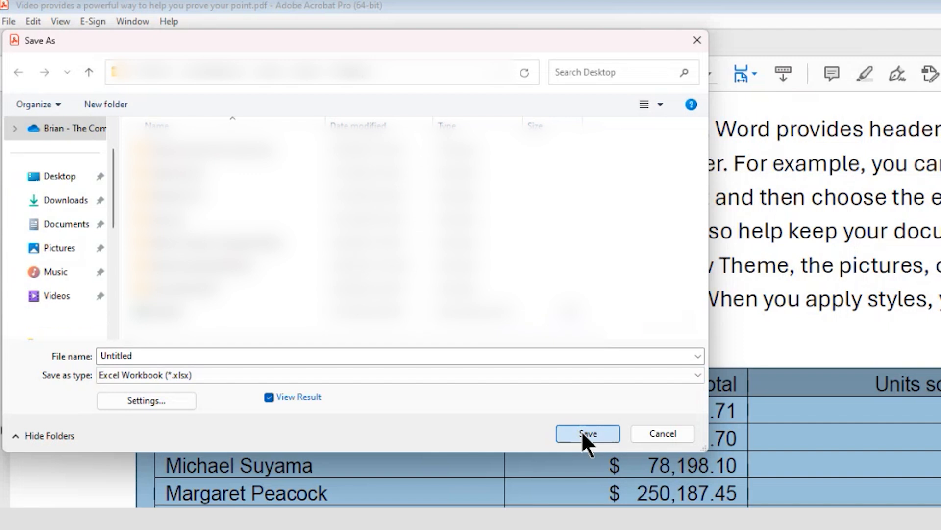
pyautogui.click(587, 433)
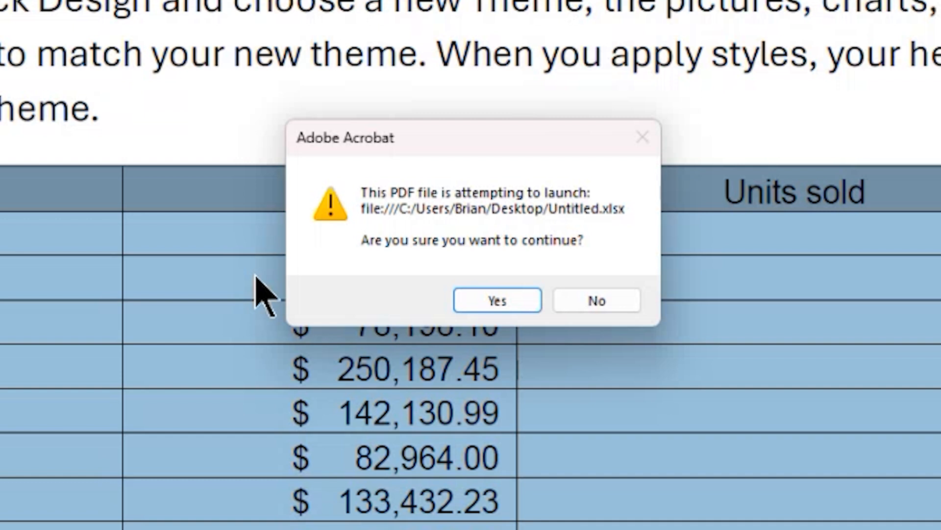
pyautogui.moveTo(387, 297)
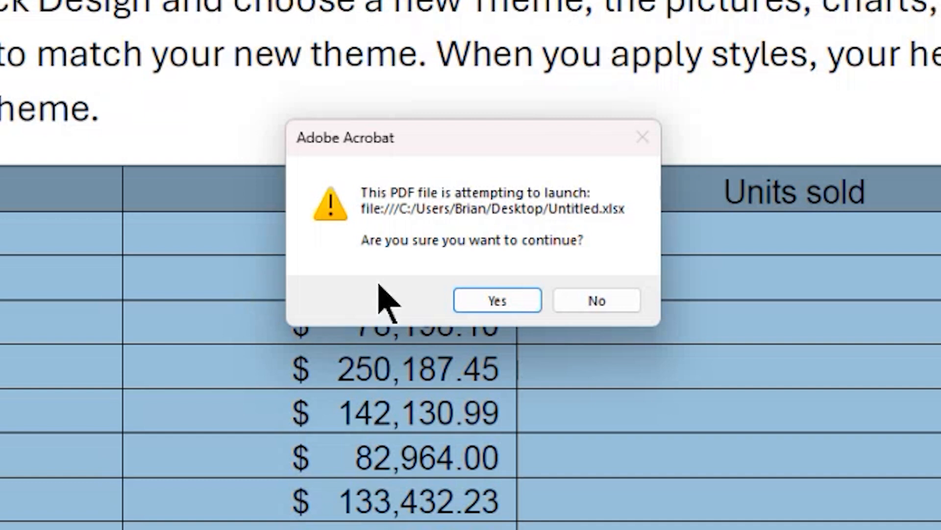
pyautogui.moveTo(696, 324)
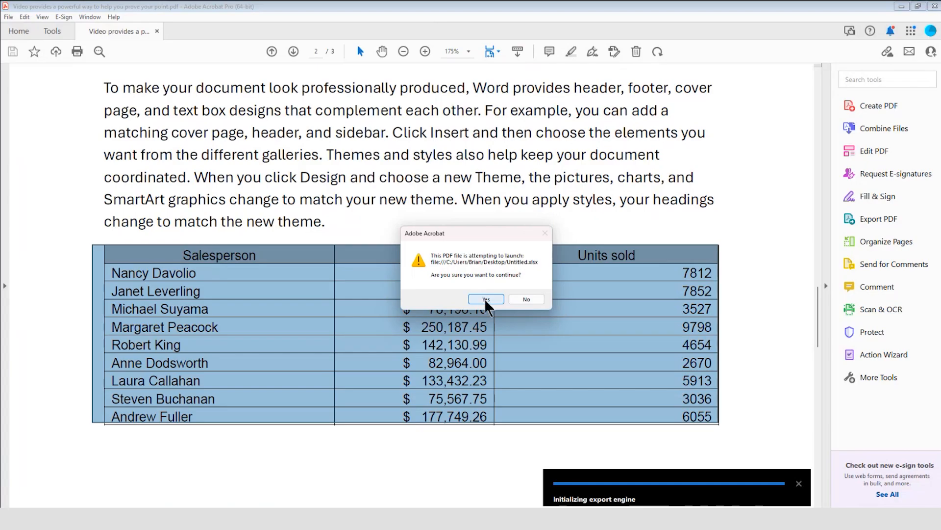
# Confirm the launch warning so Untitled.xlsx opens in Excel.
pyautogui.click(485, 299)
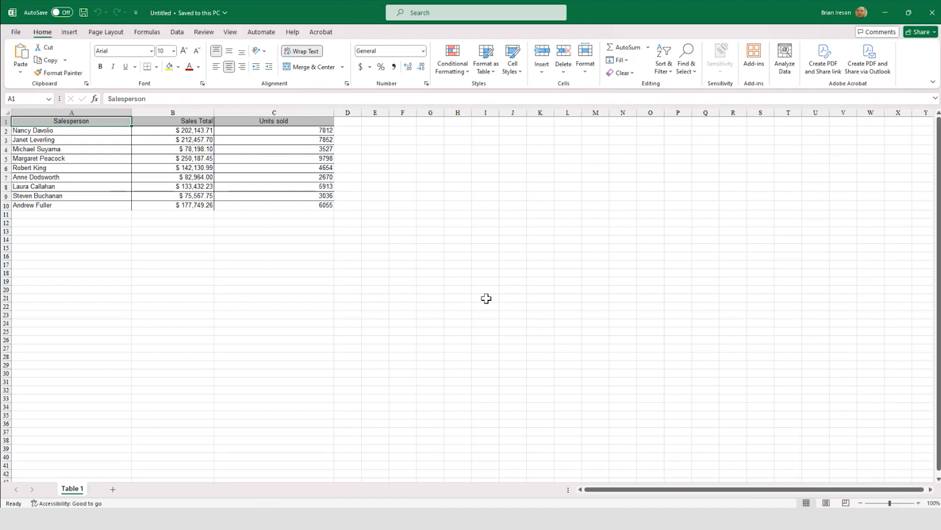
pyautogui.moveTo(182, 176)
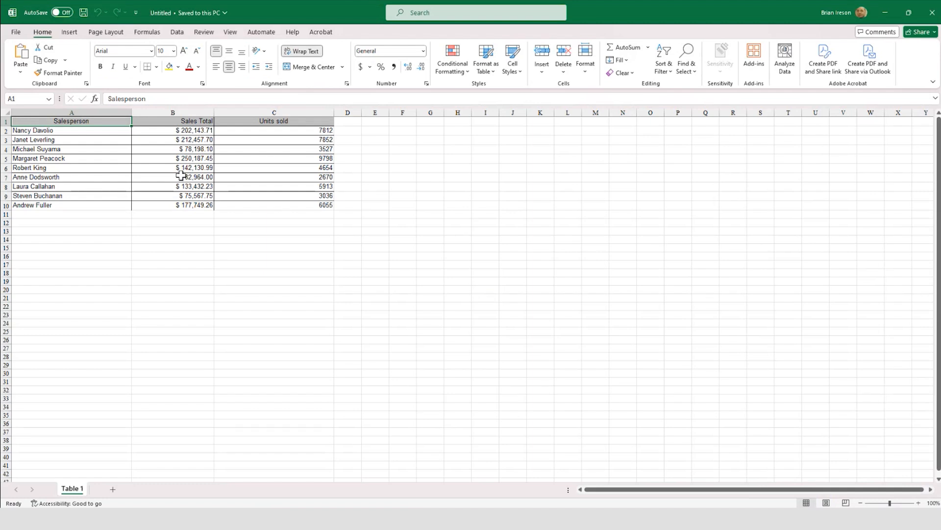
pyautogui.click(173, 176)
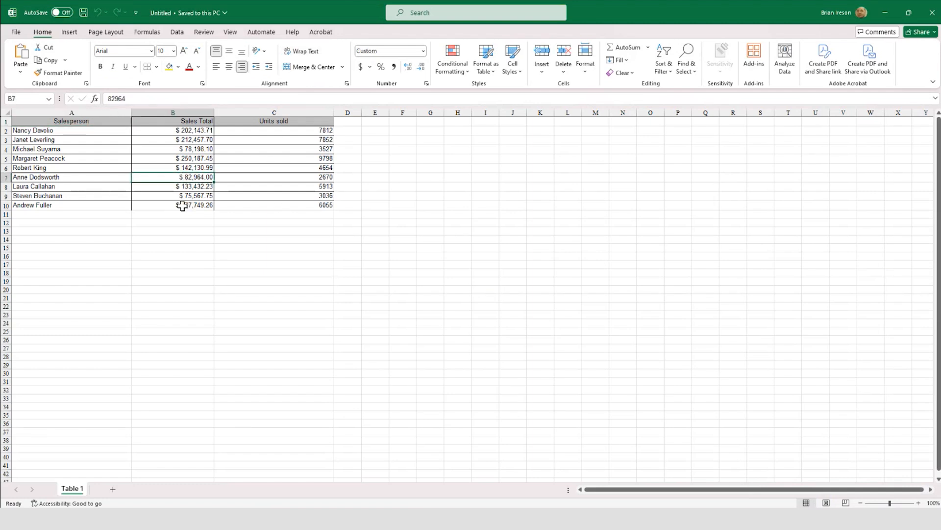